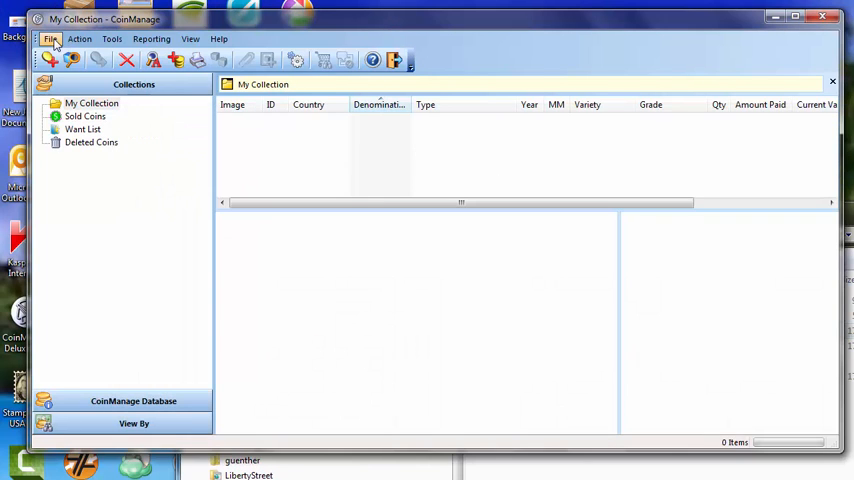
# Step: Exit CoinManage 2015 from the File menu, leaving the empty collection
pyautogui.click(50, 38)
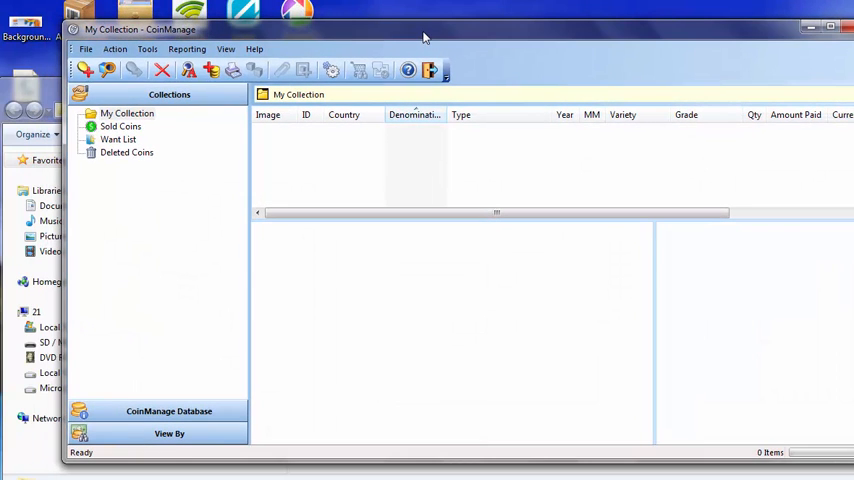
pyautogui.click(431, 70)
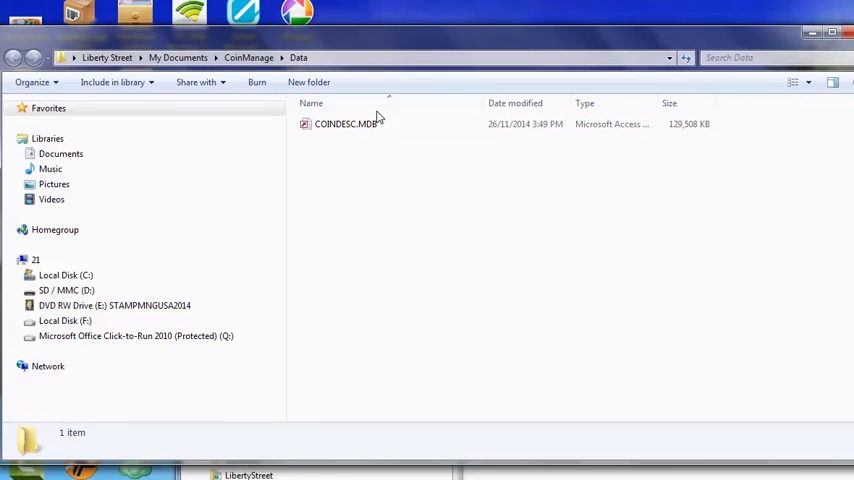
# Step: Rename the Data folder's COINDESC.MDB to COINDESC-old.MDB
pyautogui.click(345, 123)
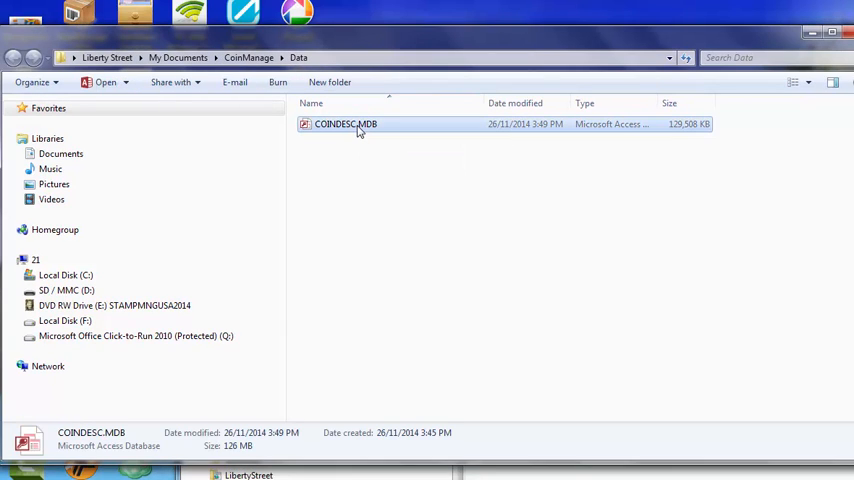
pyautogui.click(345, 124)
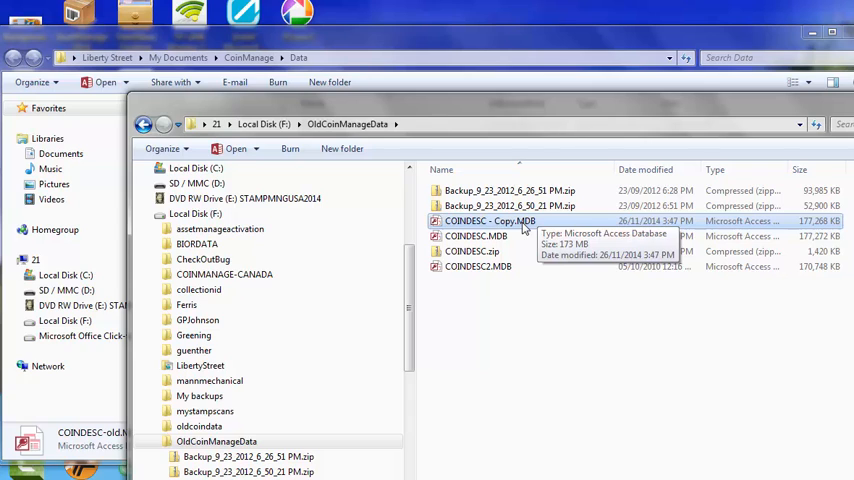
# Step: Copy COINDESC - Copy.MDB from F:\OldCoinManageData and paste it into the Data folder
pyautogui.rightClick(490, 220)
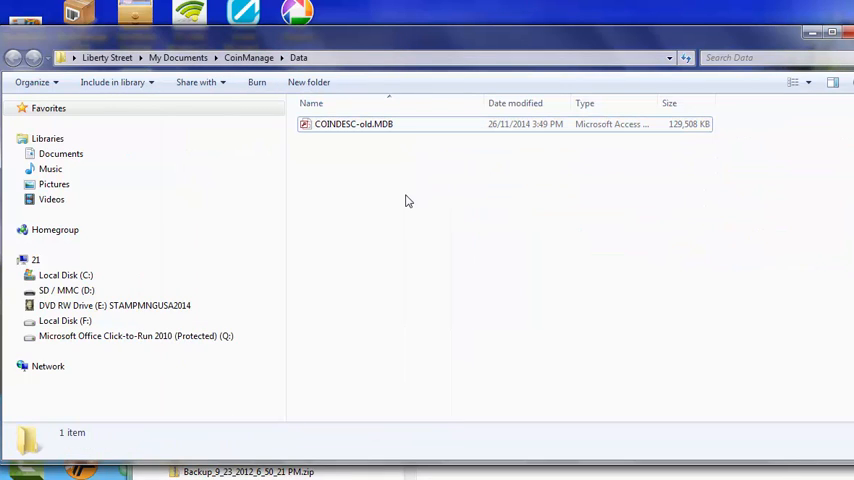
pyautogui.rightClick(408, 200)
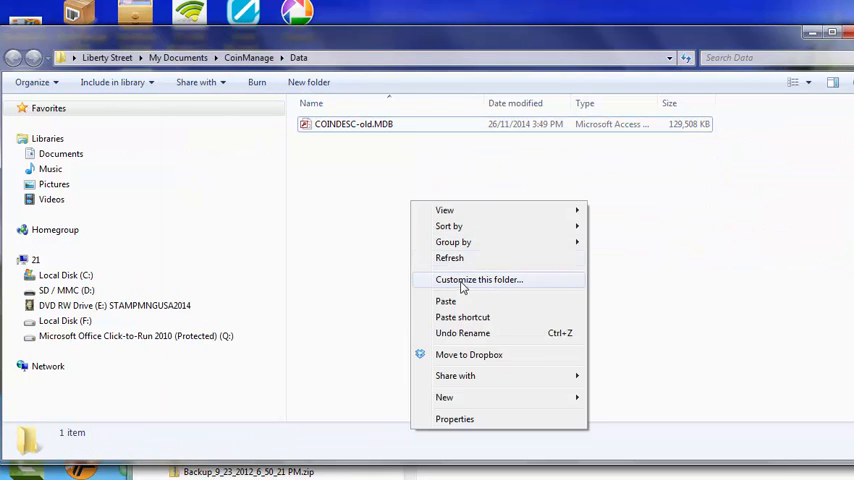
pyautogui.click(445, 301)
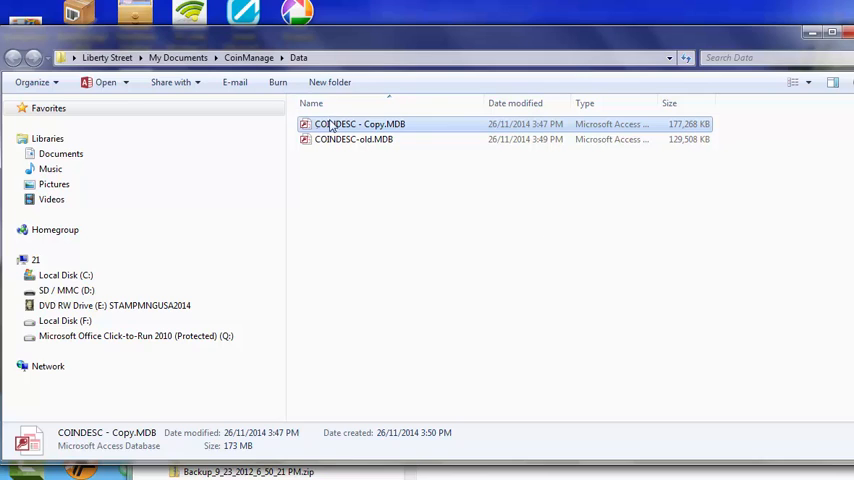
# Step: Rename the pasted COINDESC - Copy.MDB to COINDESC.MDB
pyautogui.click(355, 123)
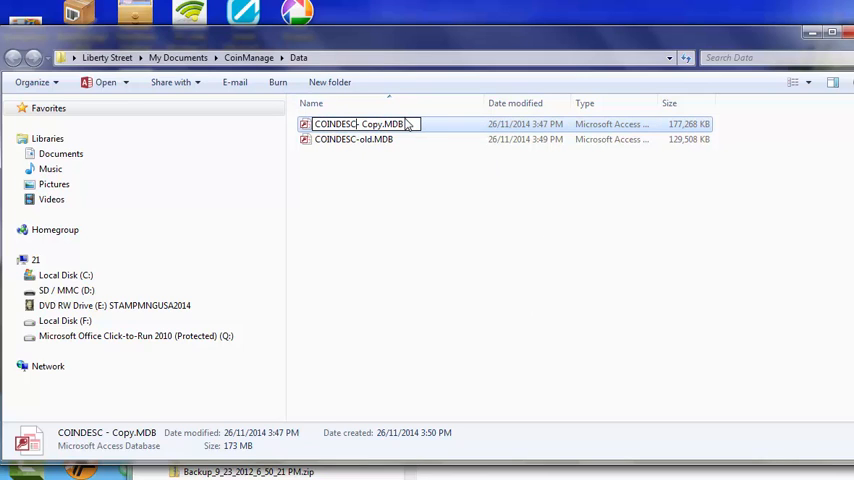
pyautogui.press('Enter')
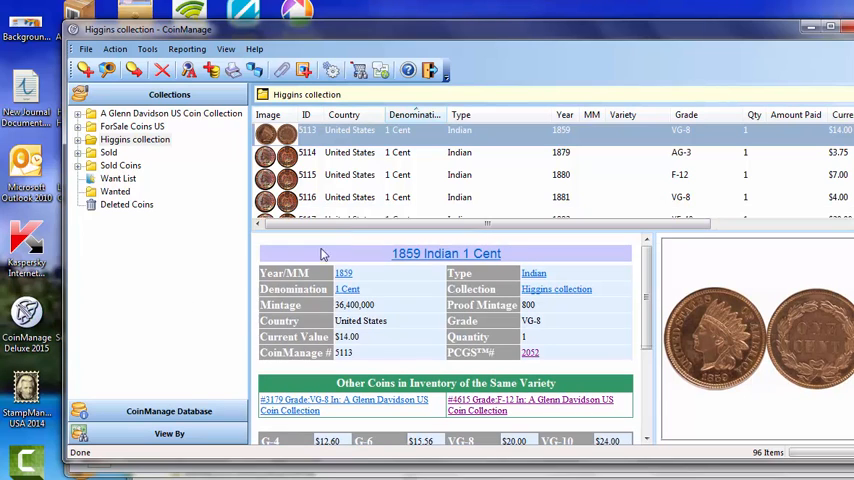
pyautogui.moveTo(170, 408)
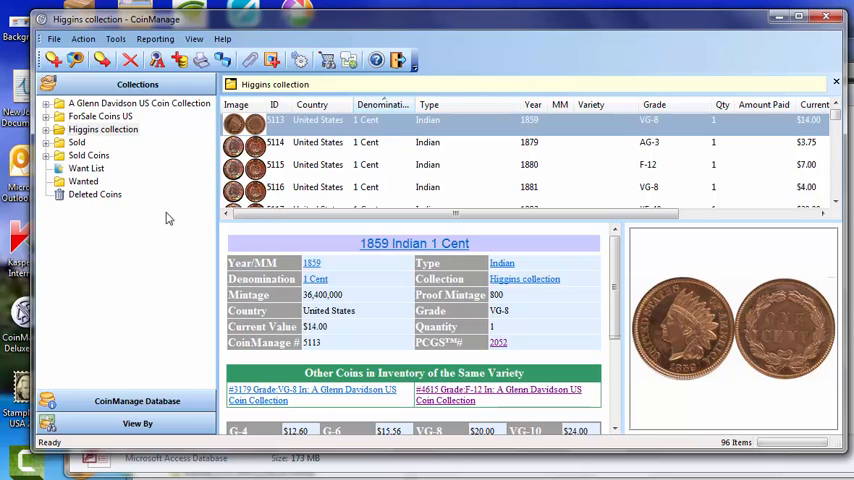
pyautogui.moveTo(148, 401)
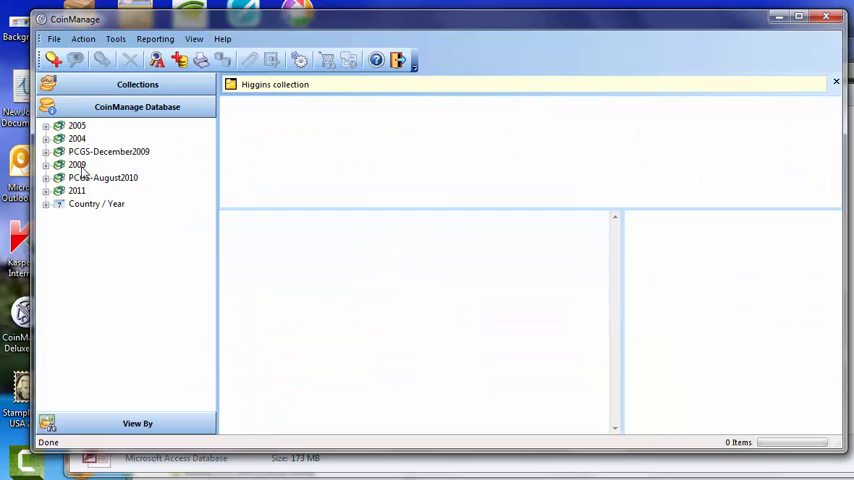
pyautogui.moveTo(115, 187)
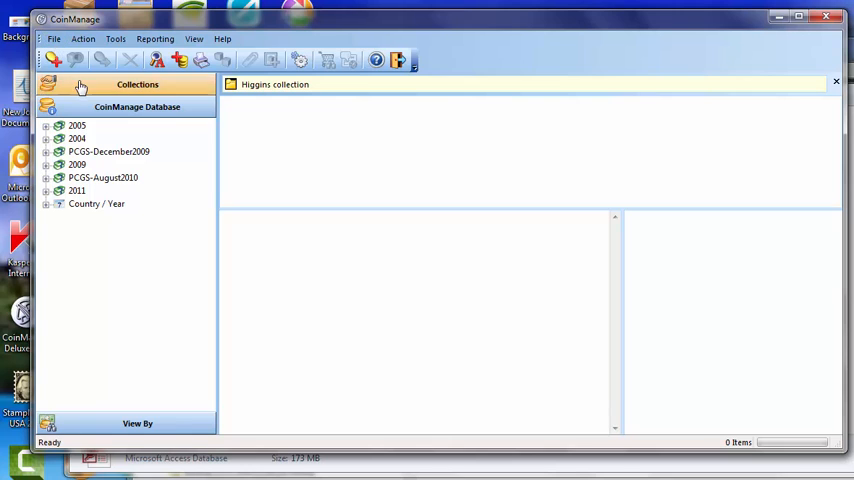
# Step: Run Update Data File on the Higgins collection to apply the newer value tables
pyautogui.click(64, 38)
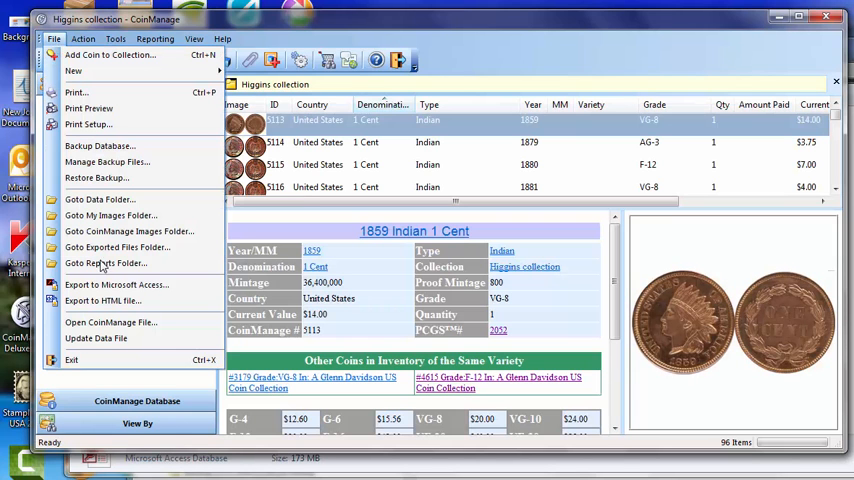
pyautogui.moveTo(96, 338)
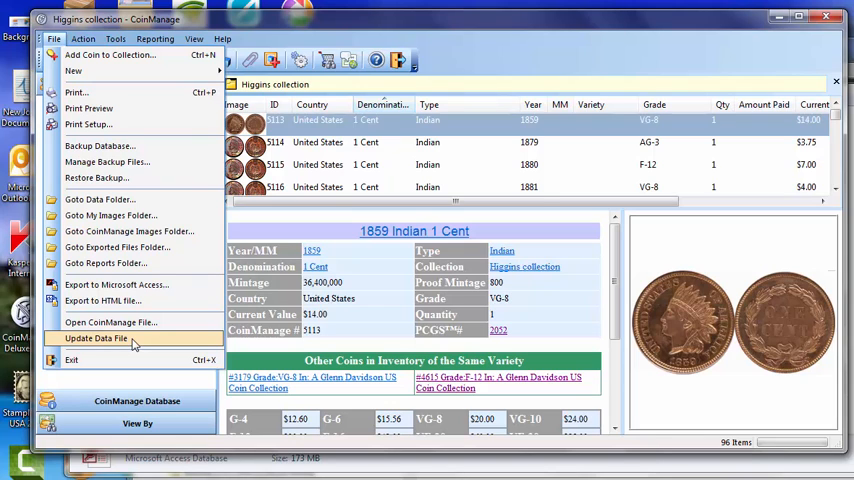
pyautogui.click(98, 338)
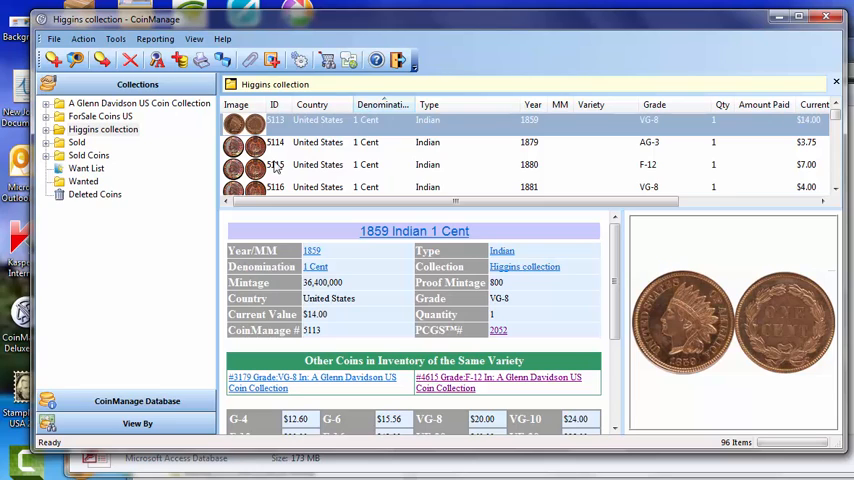
pyautogui.moveTo(395, 60)
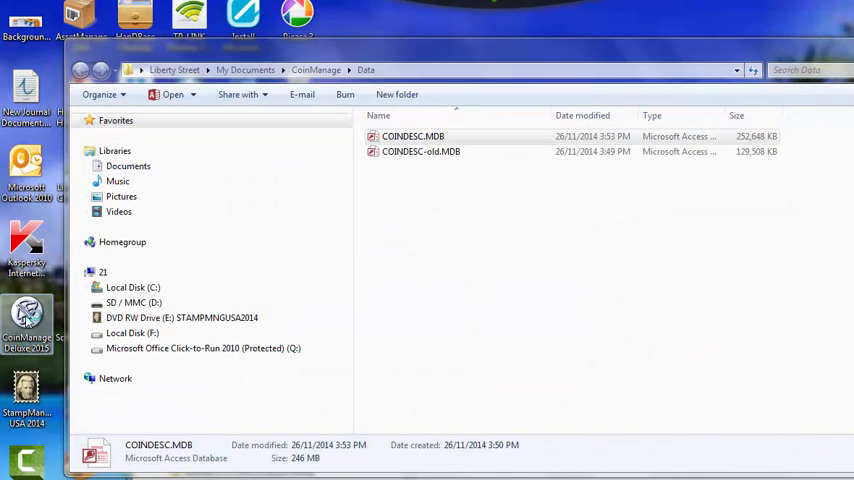
# Step: Relaunch CoinManage Deluxe 2015 and check the 2015 and PCGS-Oct2014 value tables
pyautogui.doubleClick(413, 136)
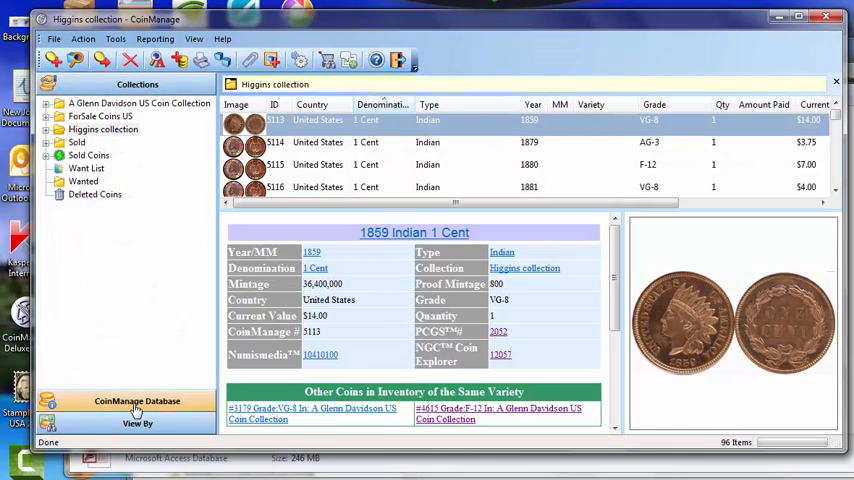
pyautogui.click(137, 401)
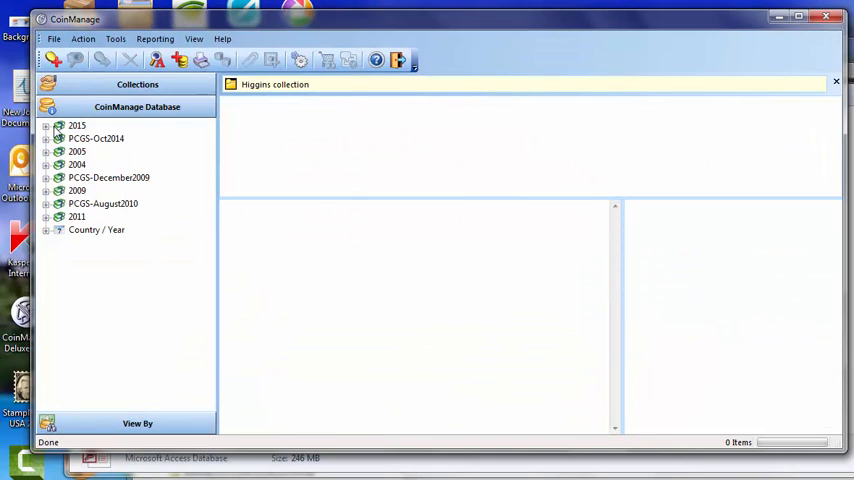
pyautogui.moveTo(93, 143)
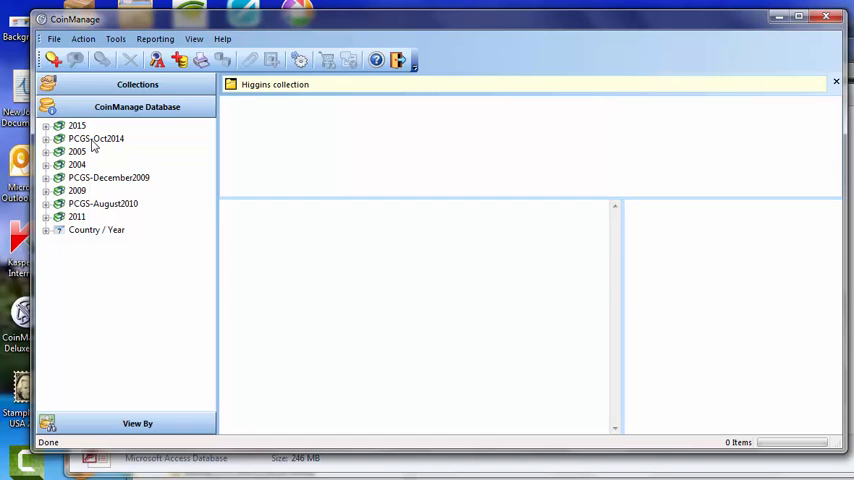